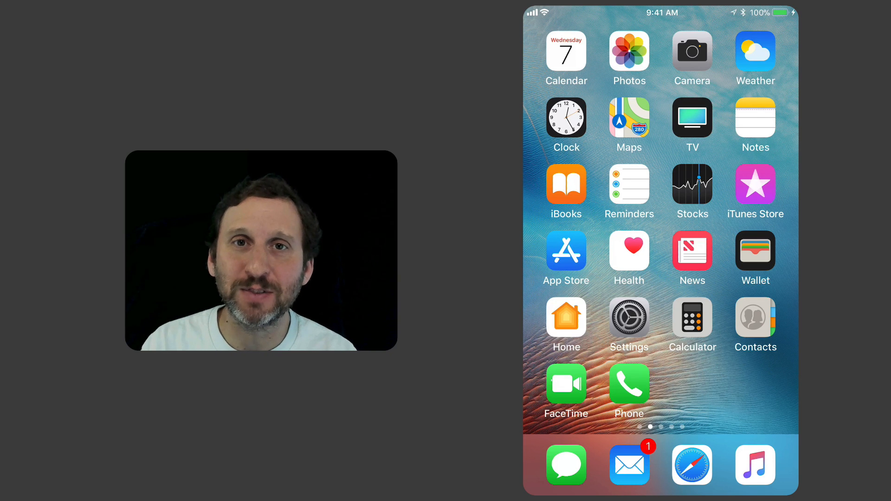
Launch Settings from the home screen and scroll down to the Game Center entry
click(629, 319)
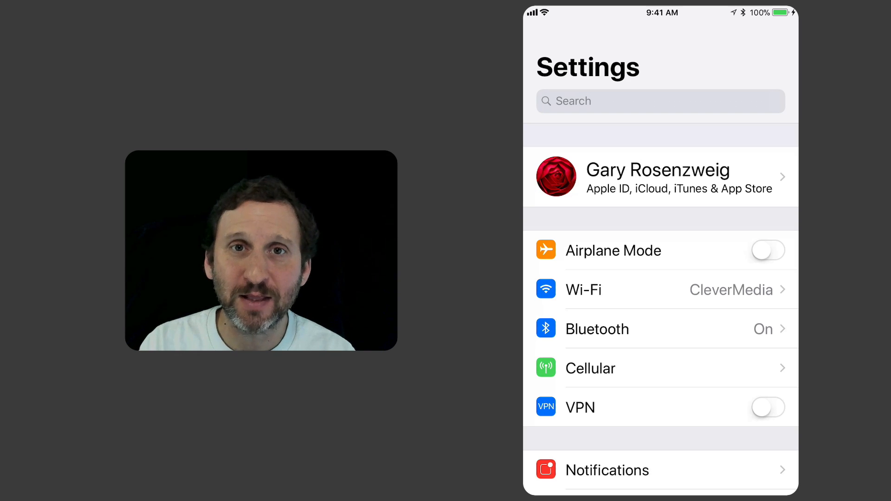
scroll(down, 3)
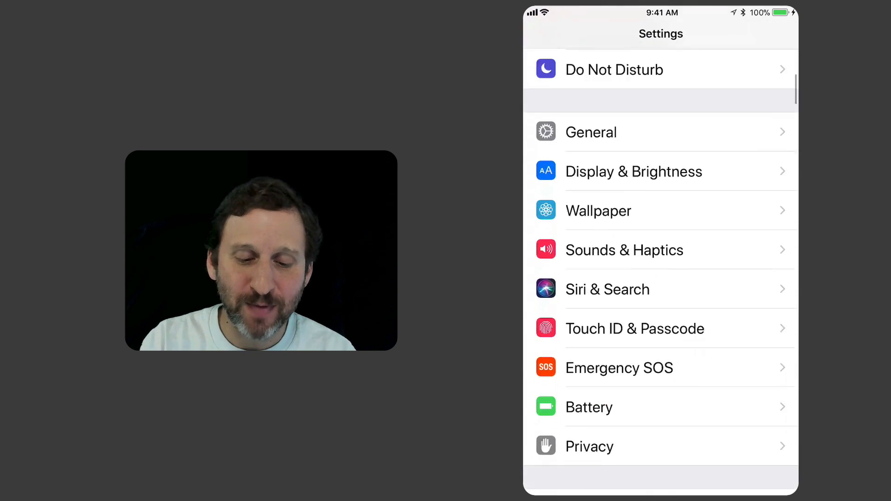
scroll(down, 3)
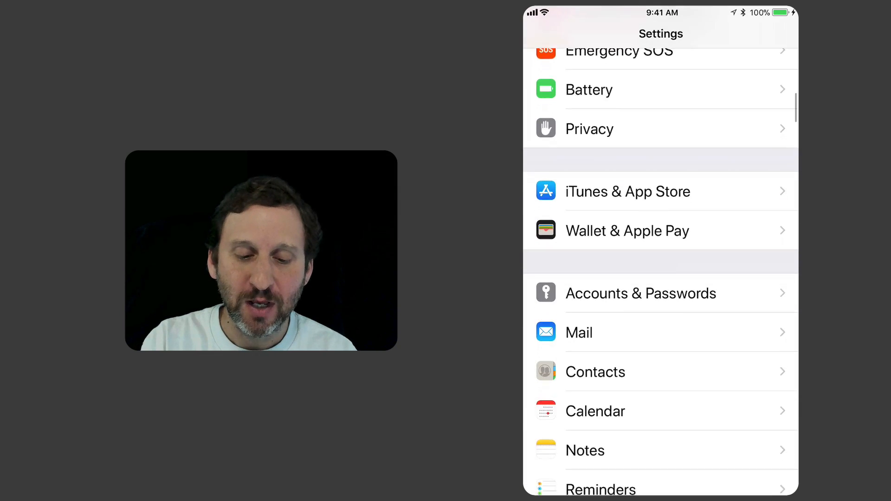
scroll(down, 3)
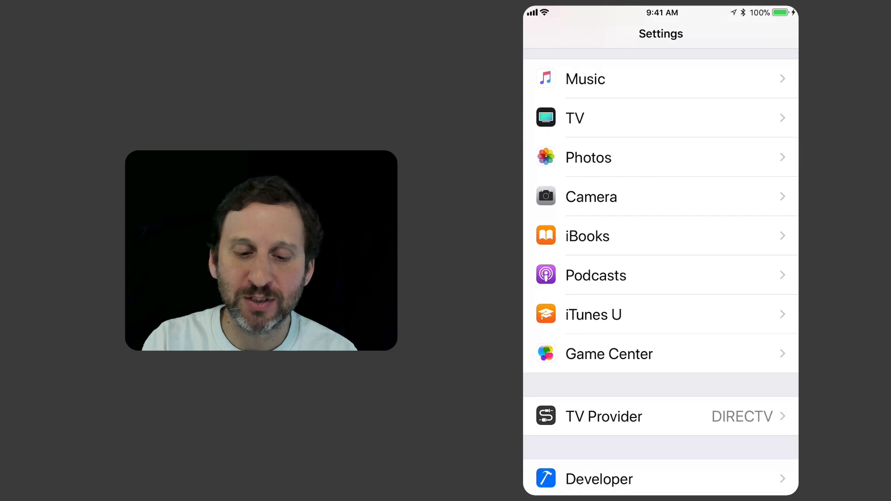
Enable Game Center, continue with the current Apple ID and sign in with its password
click(609, 354)
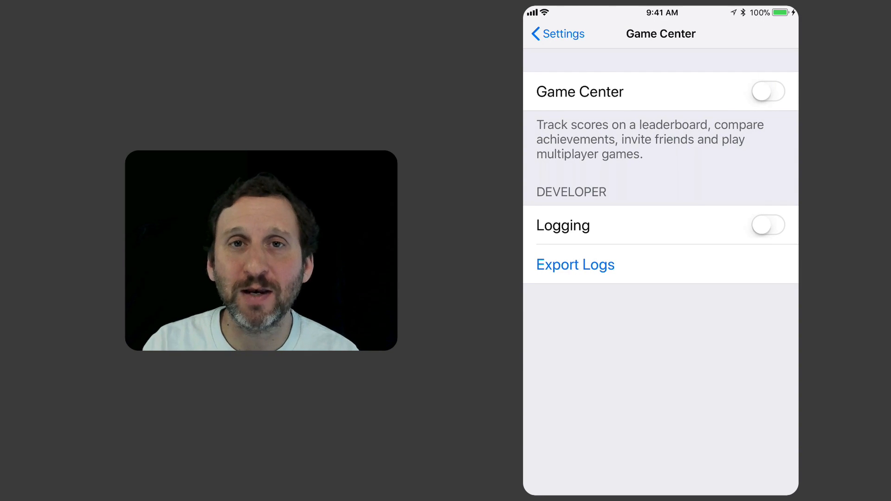
click(768, 92)
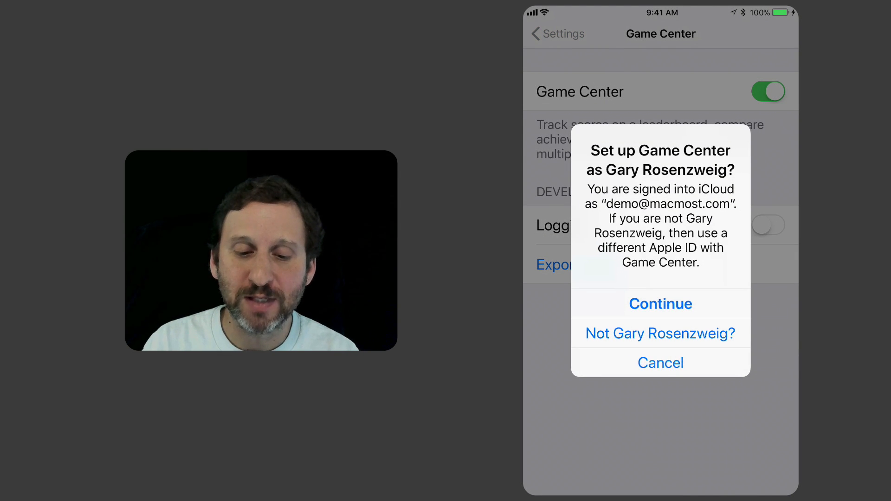
click(660, 304)
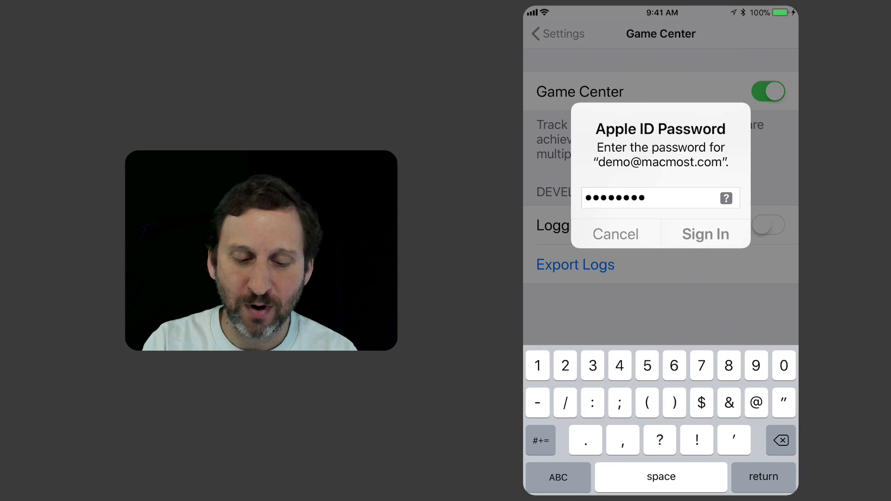
click(704, 234)
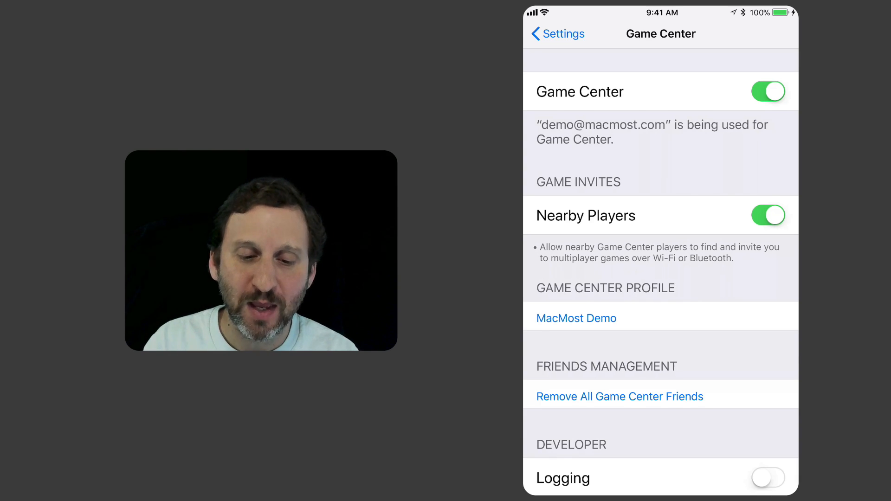
Go into the Game Center profile for MacMost Demo
click(575, 318)
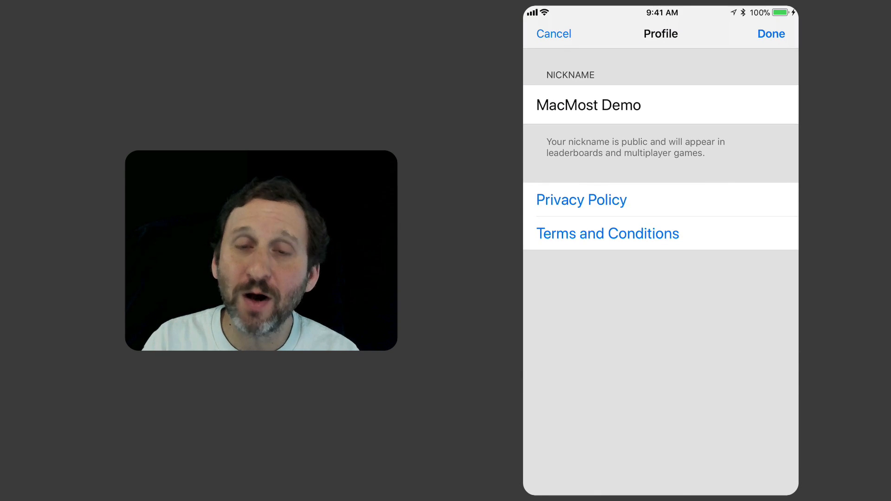
Try nickname 'MacMost', accept the Unavailable Nickname warning and restore 'MacMost Demo'
click(589, 105)
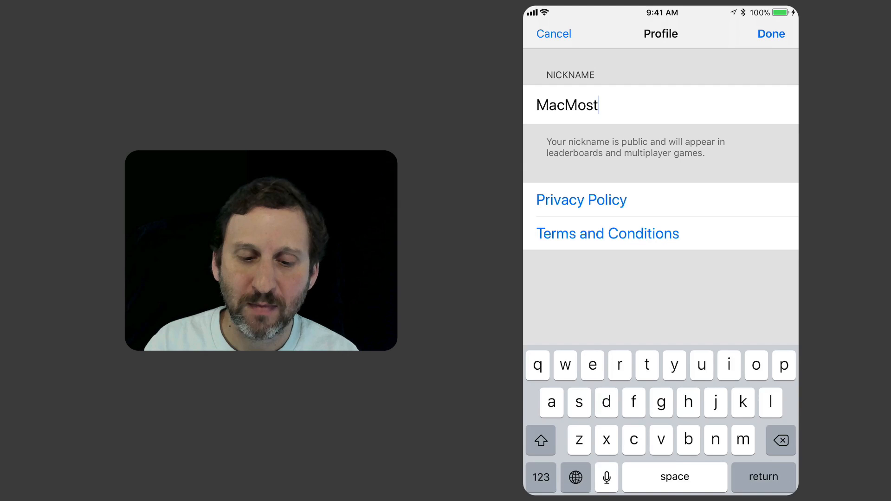
click(771, 33)
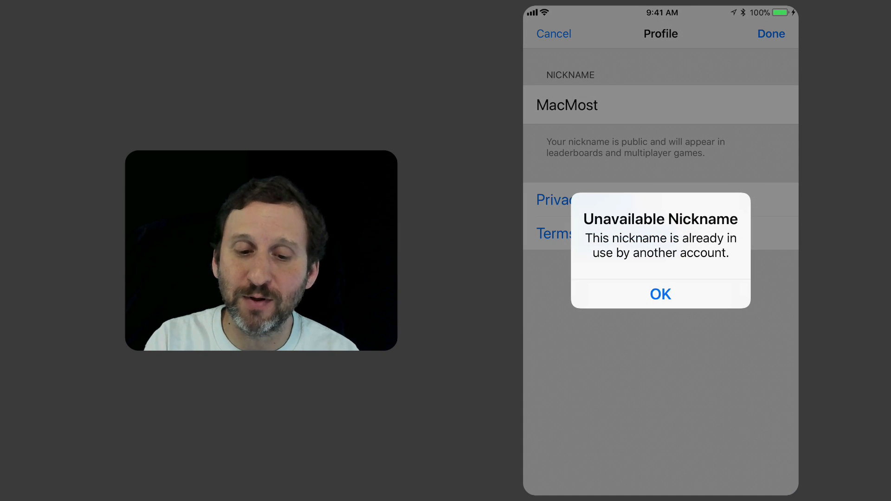
click(660, 294)
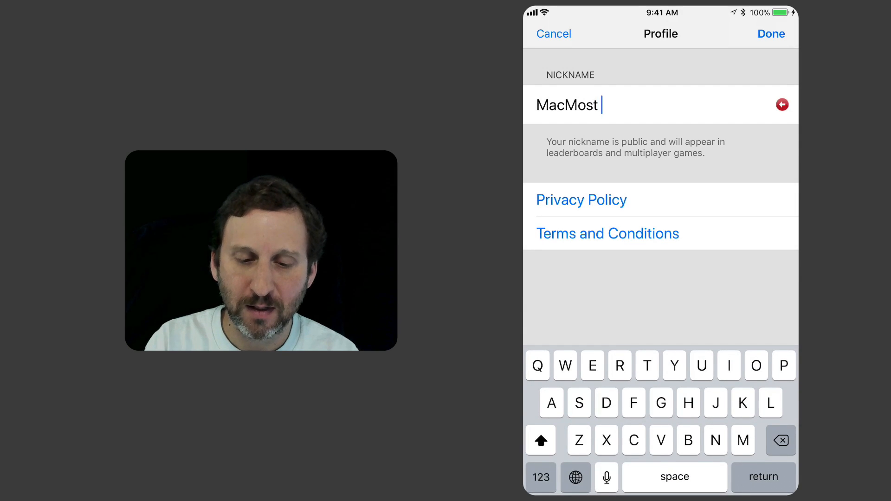
text(Demo)
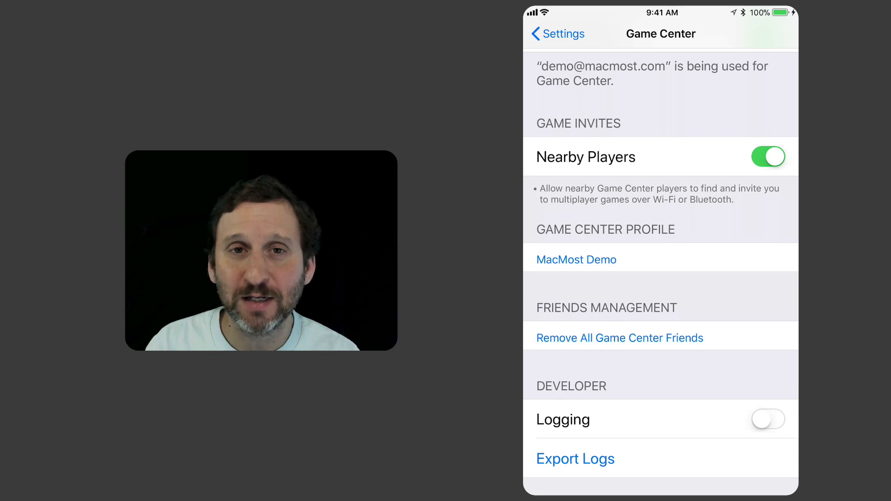
Choose 'Use different Apple ID for Game Center' to reach an empty sign-in form
scroll(up, 3)
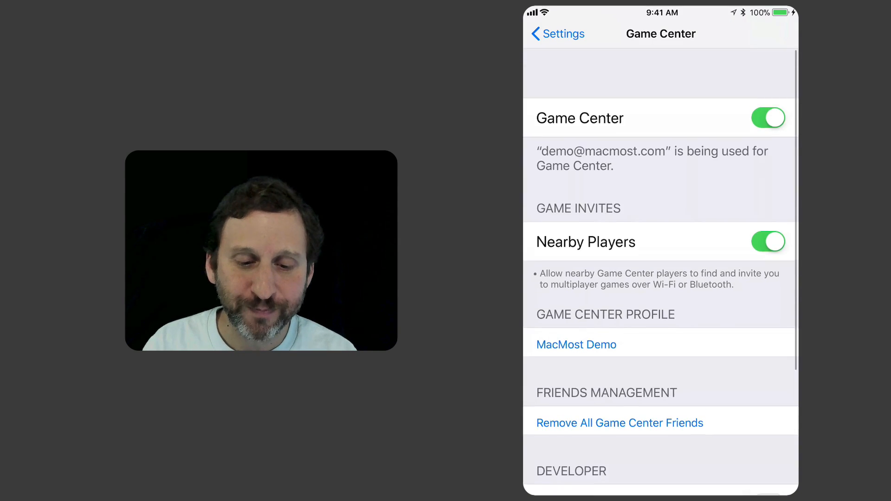
scroll(up, 3)
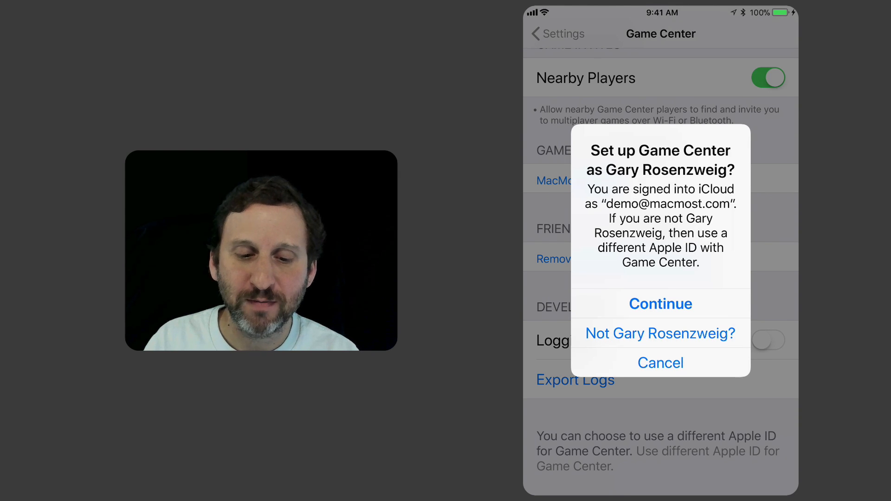
click(660, 334)
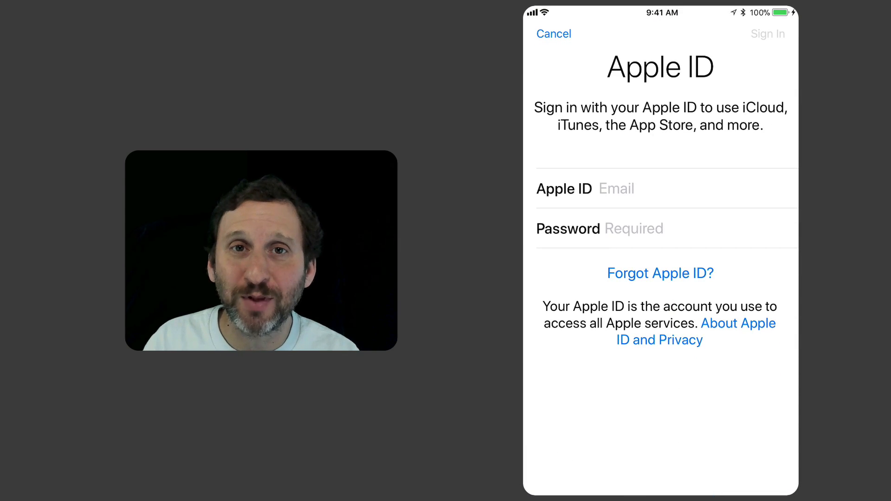